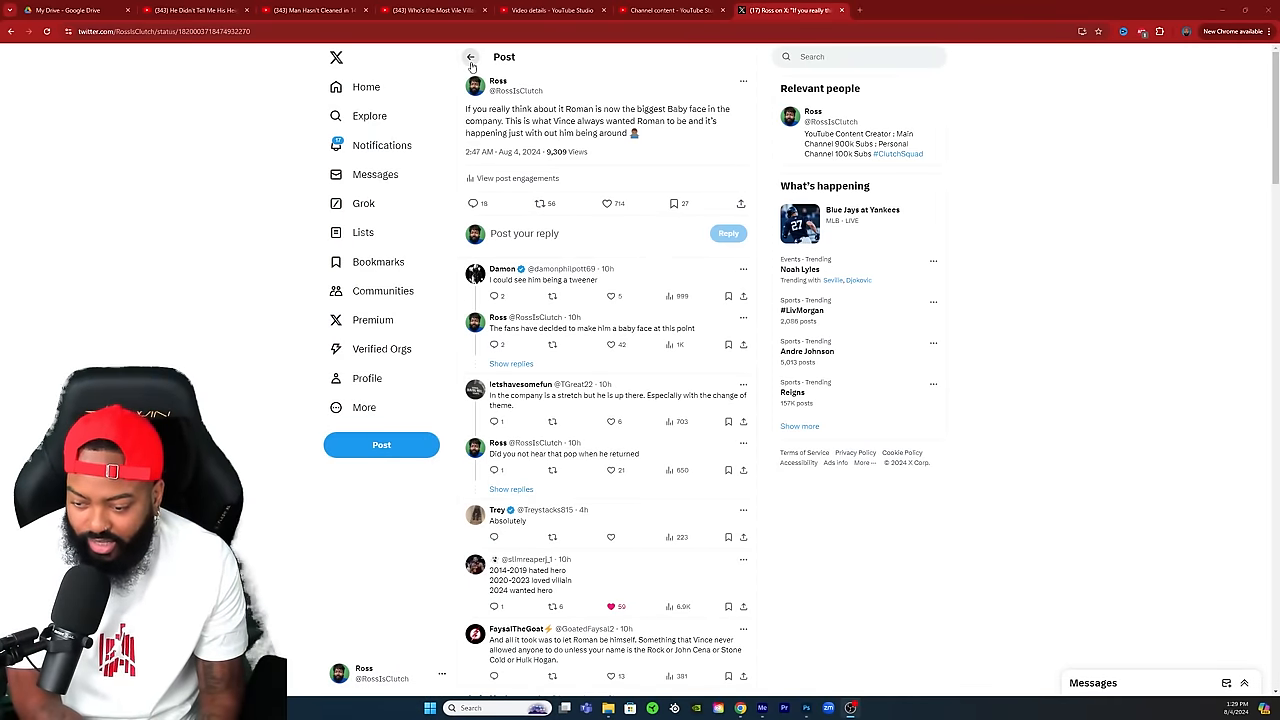
Step: Return from the Roman babyface post to the poster's profile timeline
{"action": "left_click", "coordinate": [470, 56]}
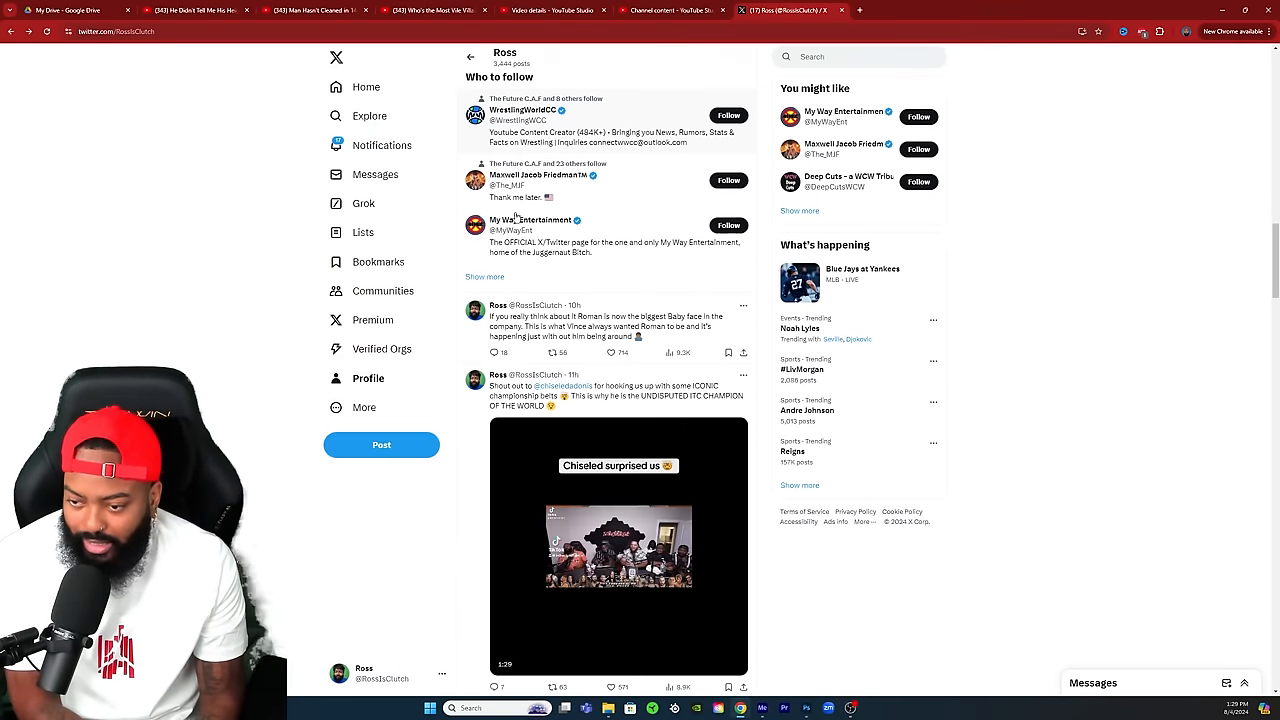
Step: Scroll the profile timeline toward the 'This is perfect' quote post
{"action": "scroll", "scroll_direction": "up", "scroll_amount": 3}
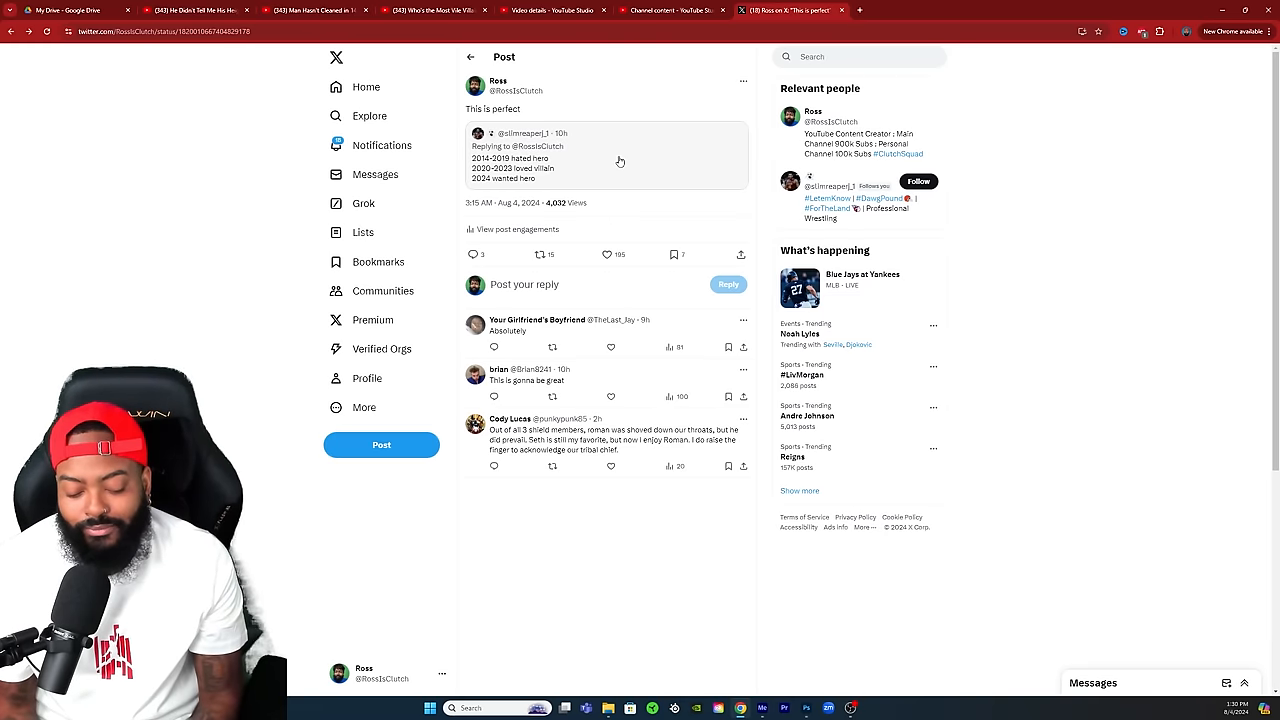
{"action": "mouse_move", "coordinate": [270, 66]}
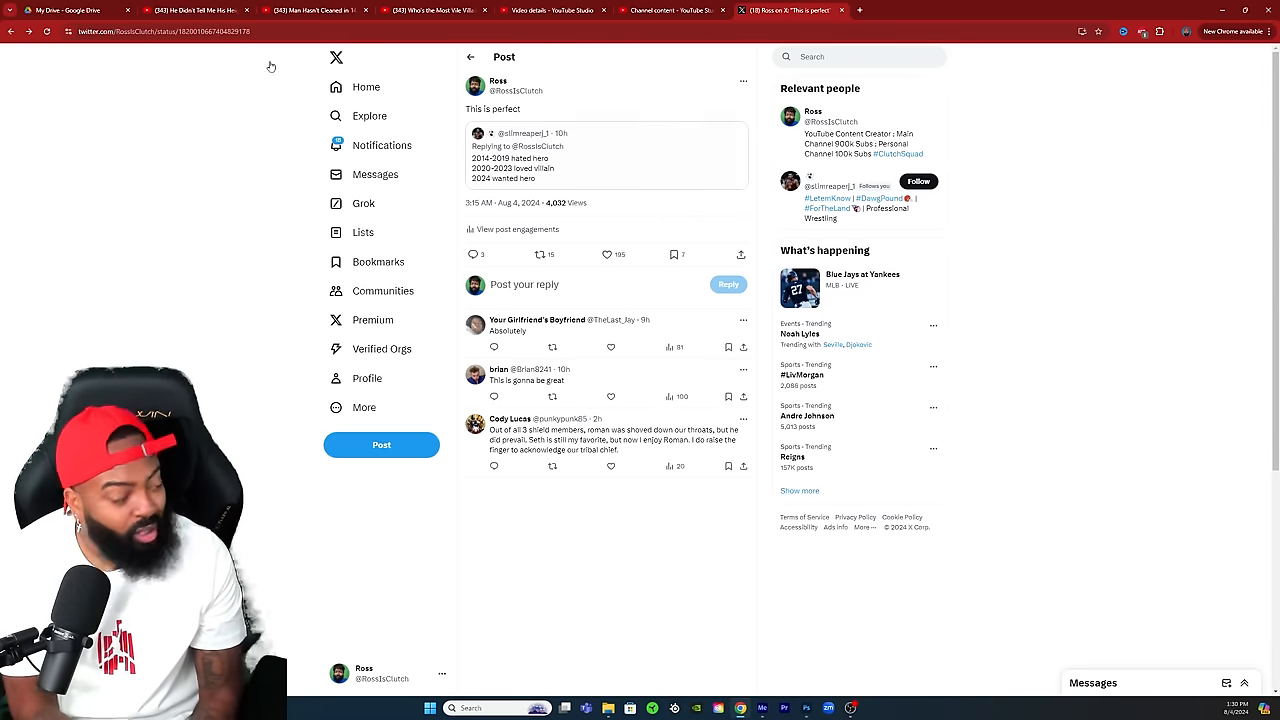